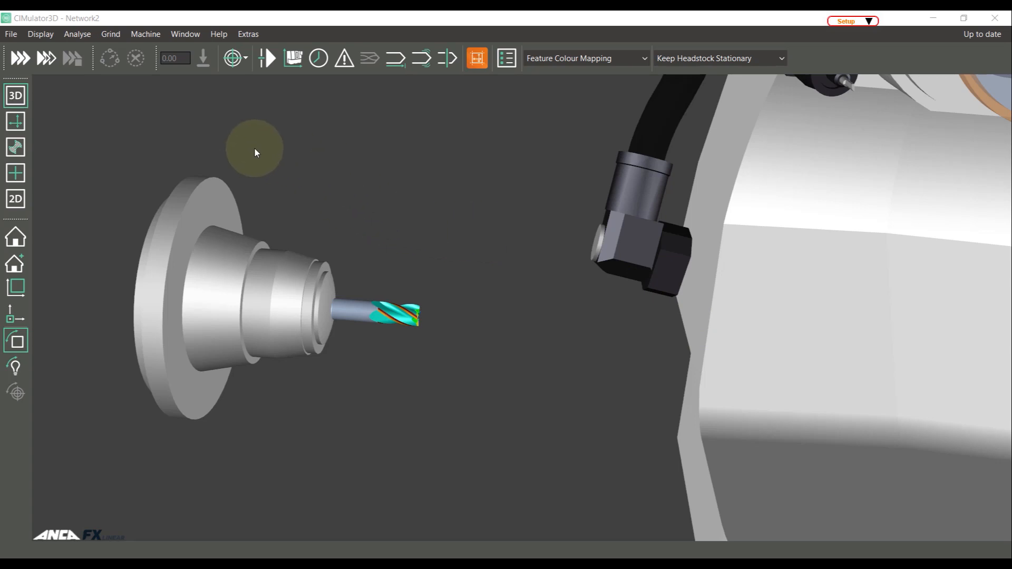
{"action": "mouse_move", "coordinate": [352, 241]}
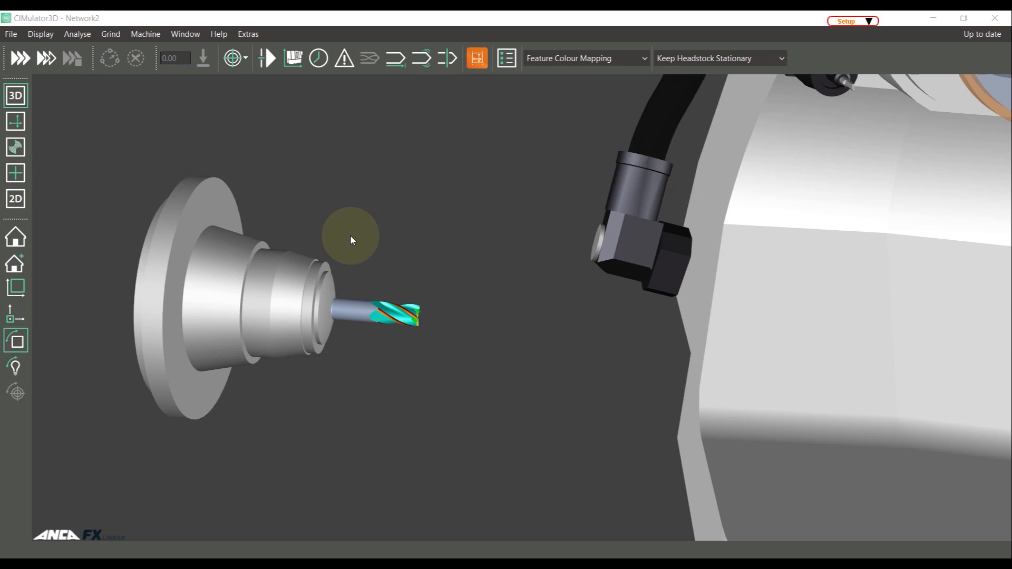
{"action": "mouse_move", "coordinate": [322, 156]}
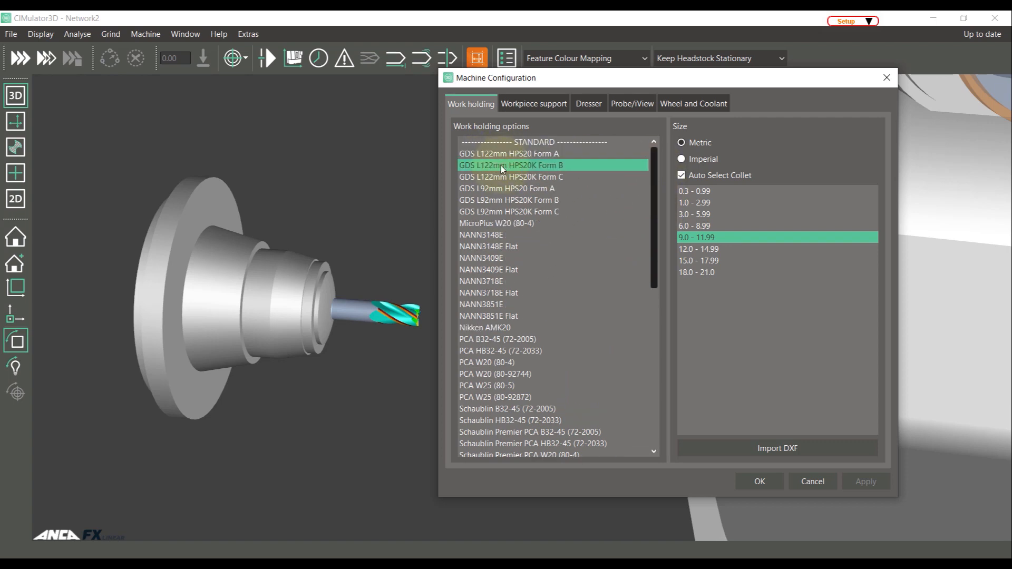
Apply the Schaublin W25 (80-92872) holder with the 9.0 - 11.99 collet range.
{"action": "left_click", "coordinate": [506, 187]}
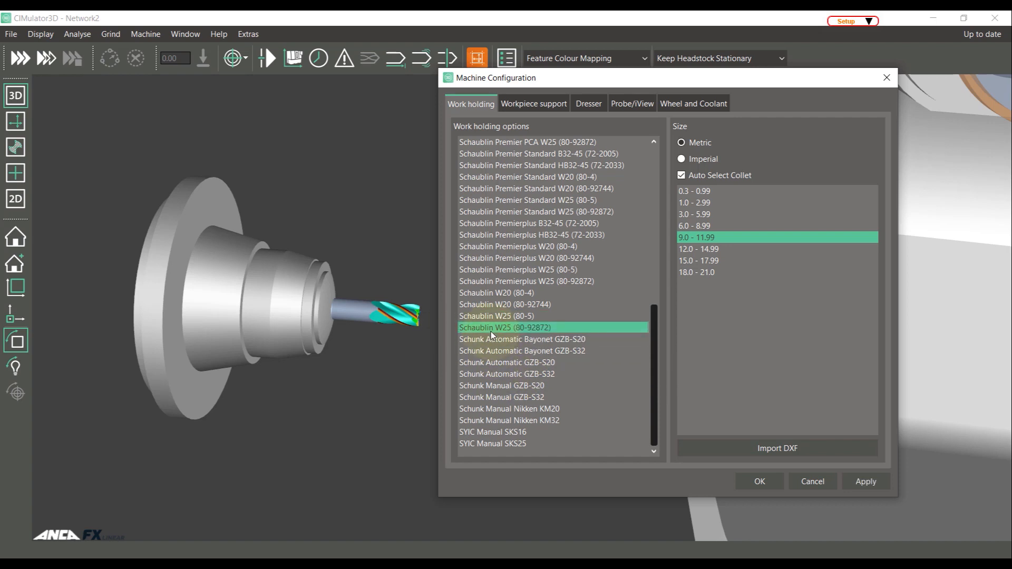
{"action": "mouse_move", "coordinate": [757, 254]}
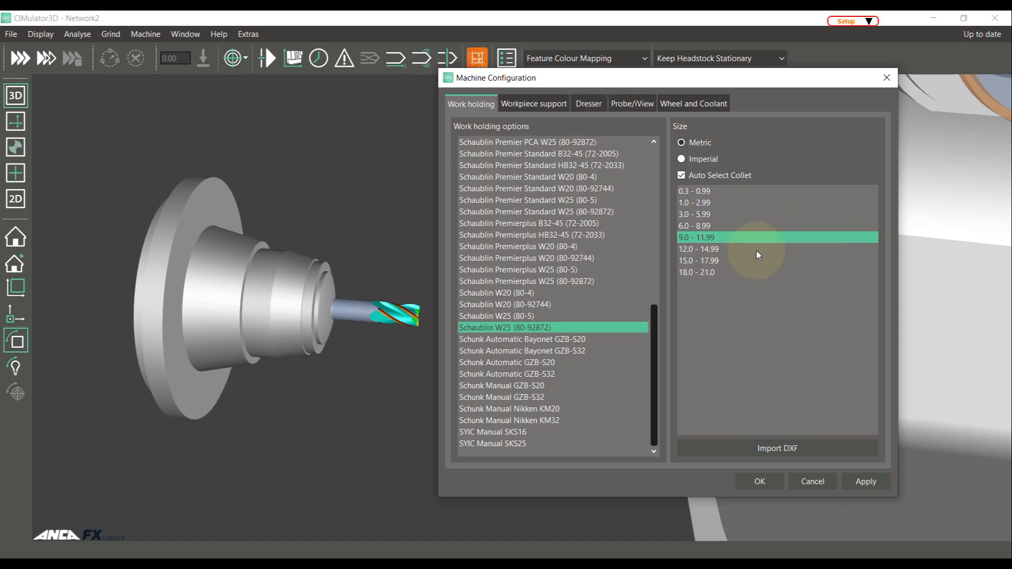
{"action": "left_click", "coordinate": [681, 143]}
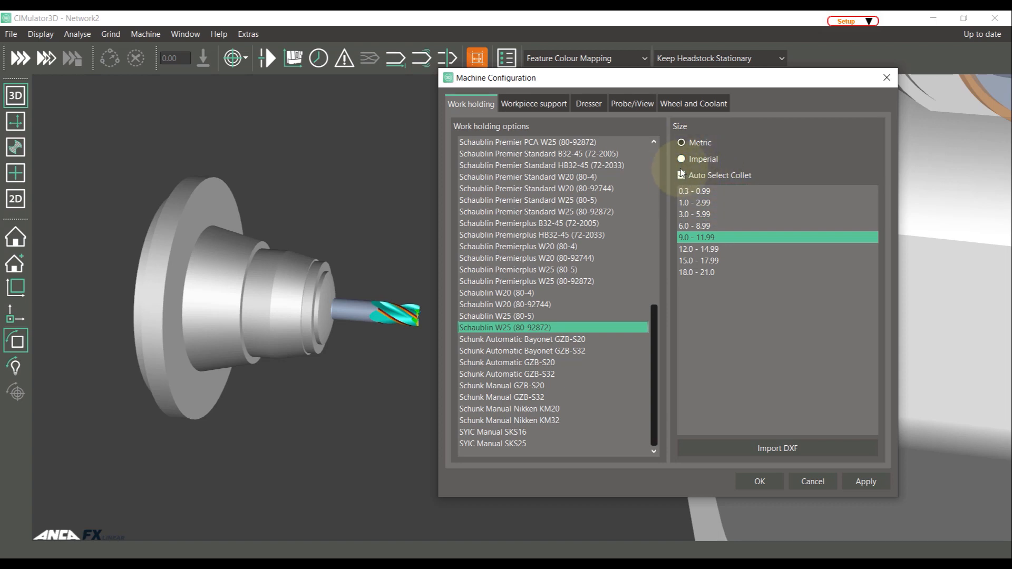
{"action": "left_click", "coordinate": [681, 175]}
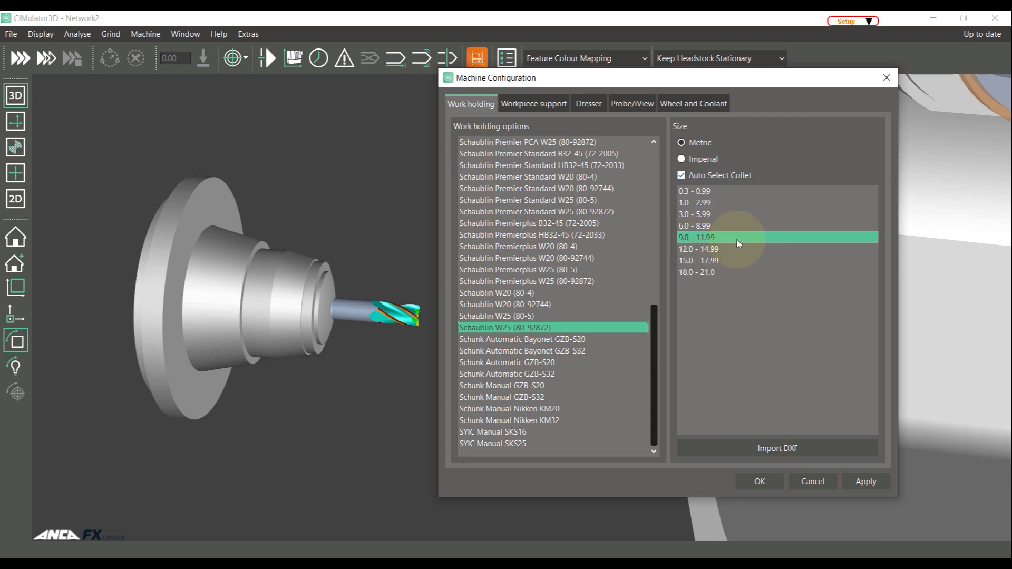
{"action": "left_click", "coordinate": [867, 480]}
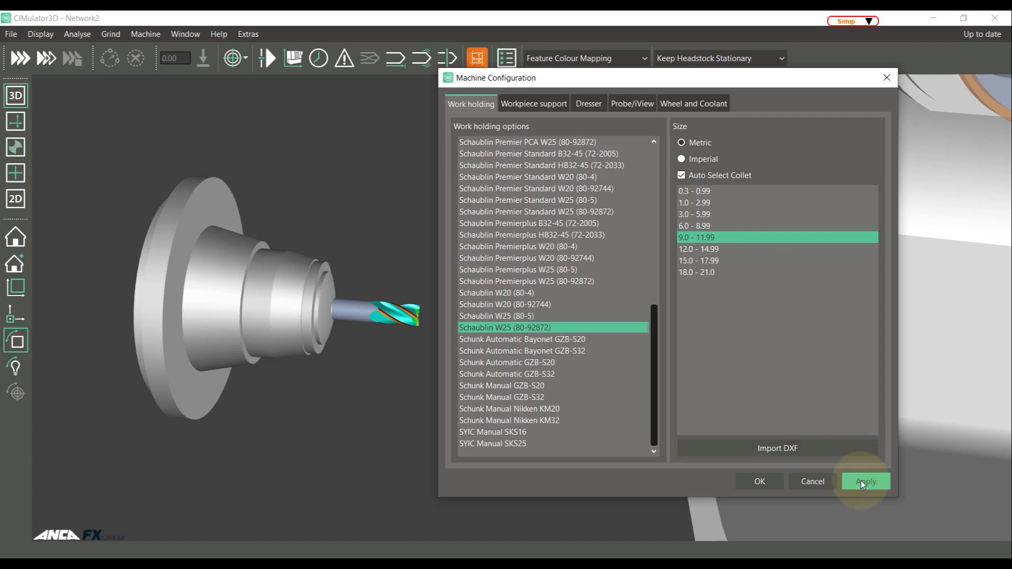
{"action": "left_click", "coordinate": [866, 481]}
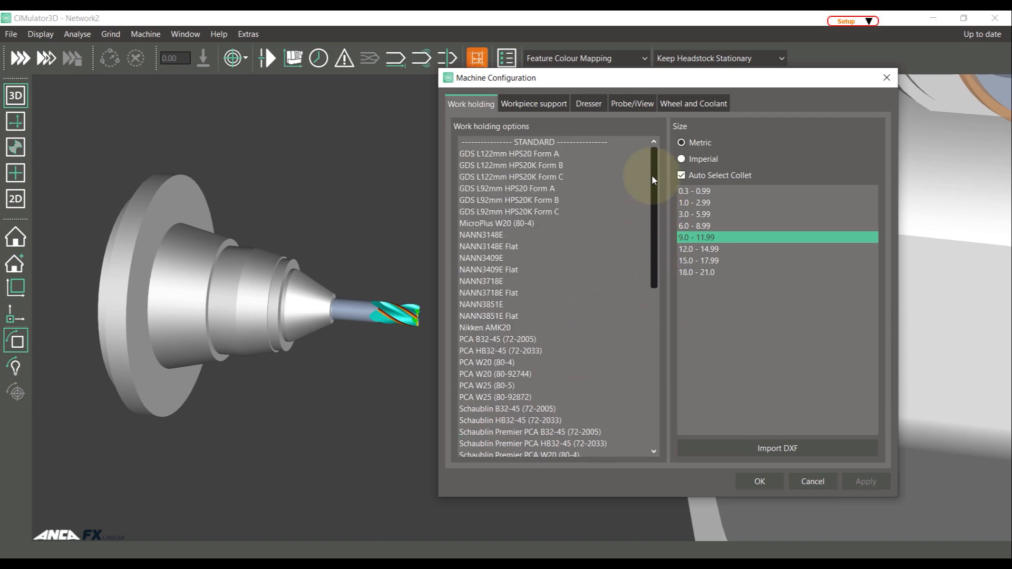
Apply the GDS L92mm HPS20K Form C holder with the size 11 collet.
{"action": "left_click", "coordinate": [506, 154]}
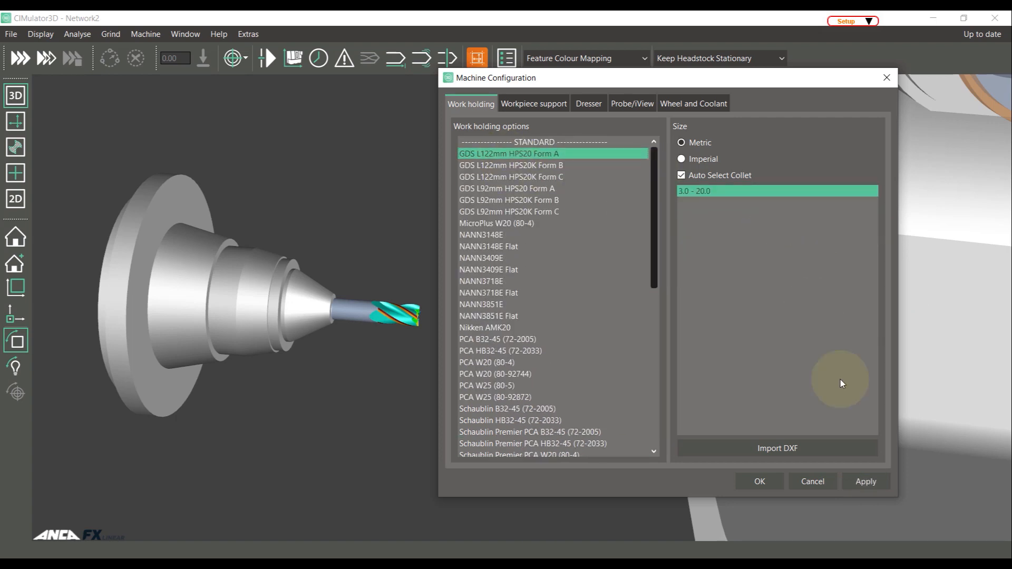
{"action": "left_click", "coordinate": [510, 211]}
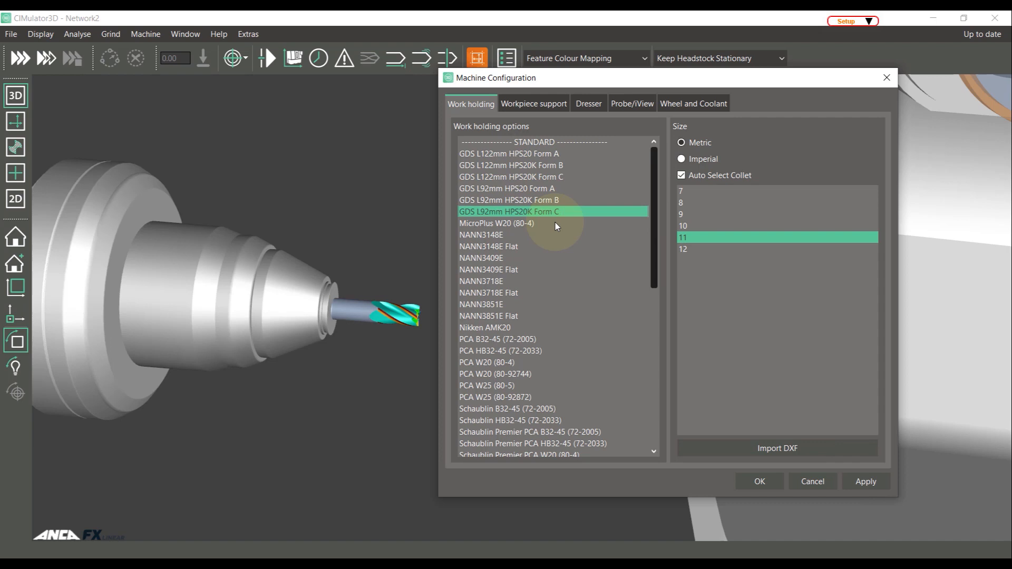
{"action": "left_click", "coordinate": [866, 480]}
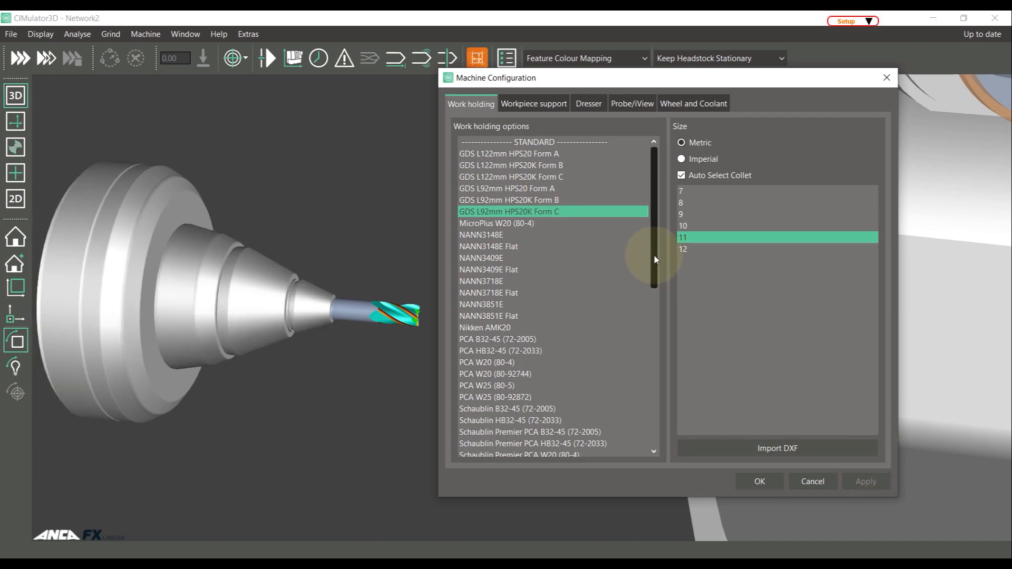
{"action": "left_click_drag", "start_coordinate": [654, 264], "coordinate": [653, 374]}
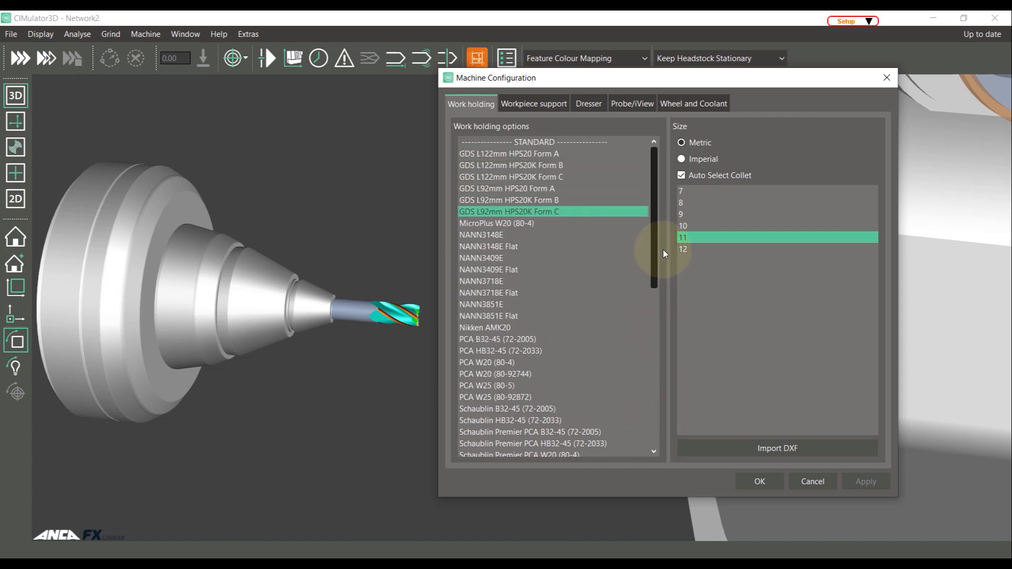
{"action": "left_click", "coordinate": [516, 373]}
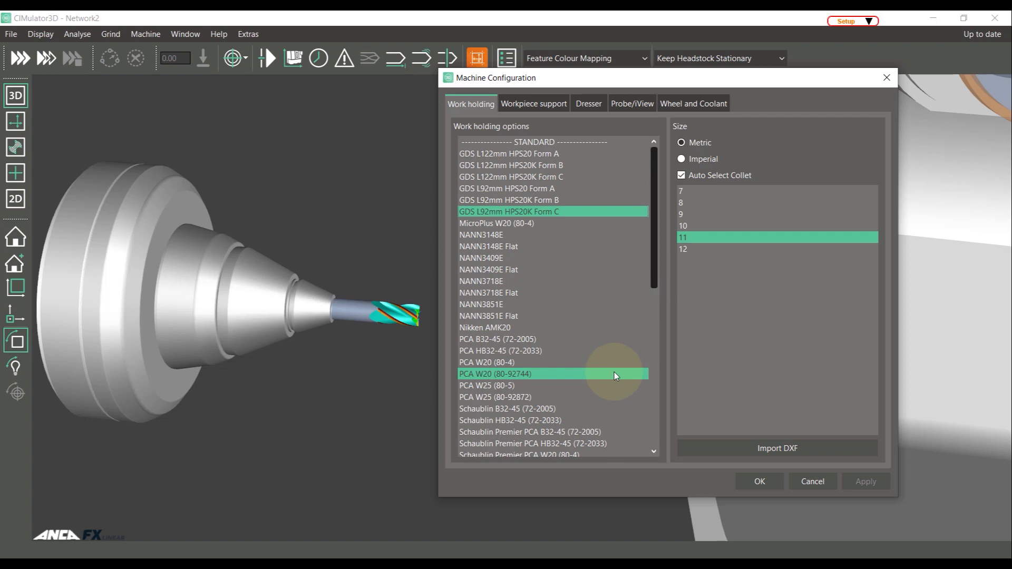
{"action": "mouse_move", "coordinate": [622, 383]}
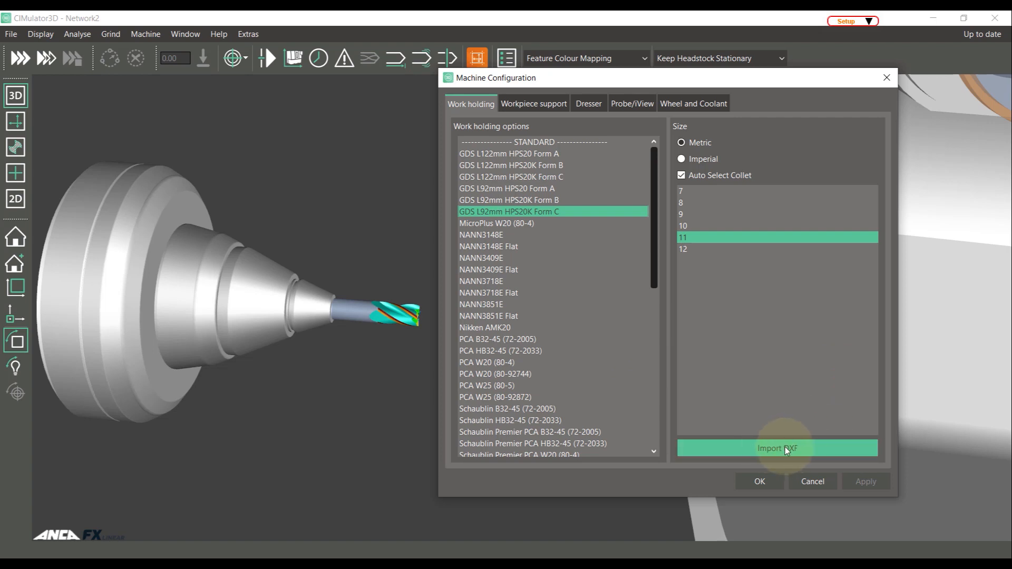
Start a DXF work-holding import with type Custom and diameter 10.
{"action": "left_click", "coordinate": [777, 448]}
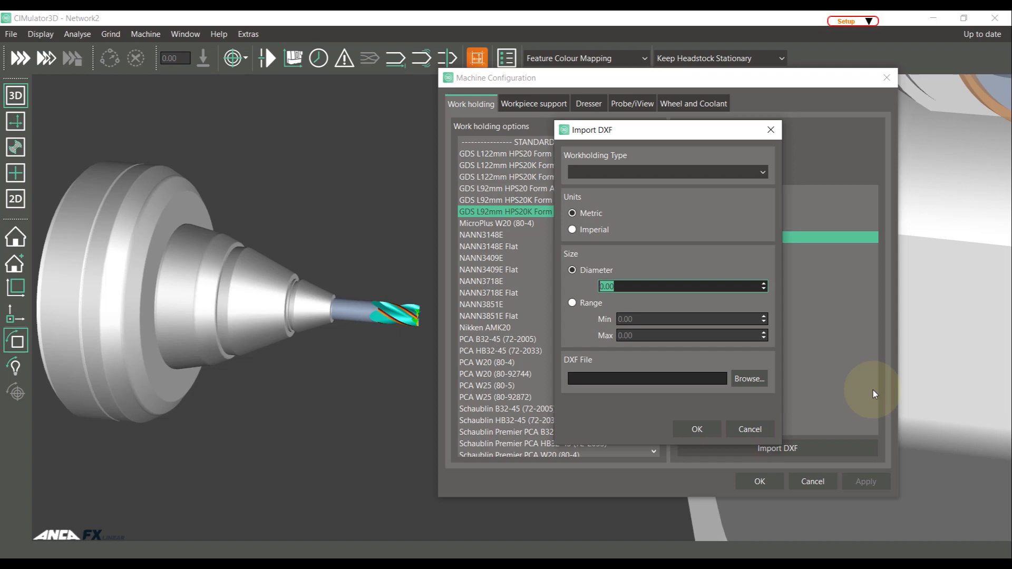
{"action": "type", "text": "Custom"}
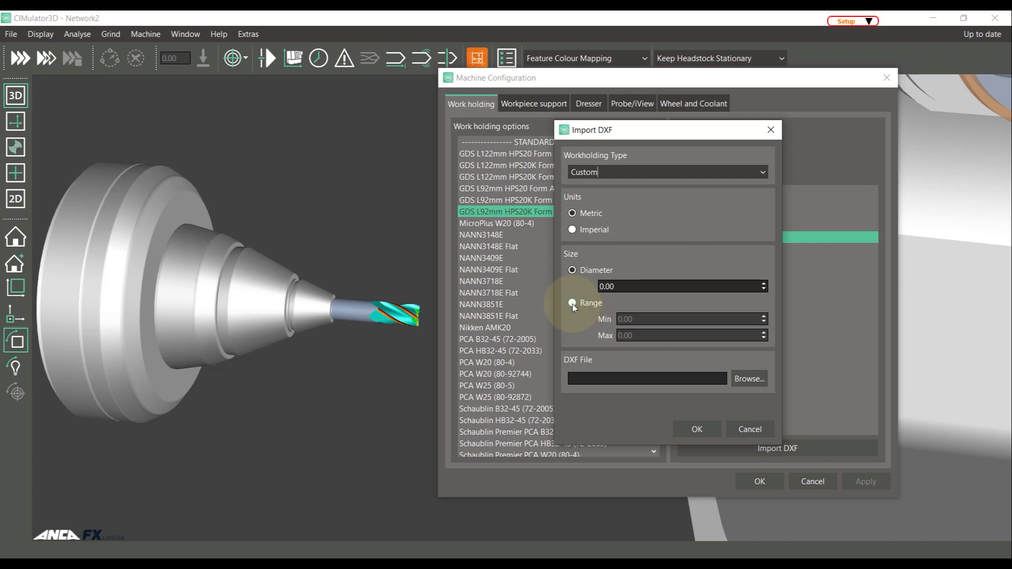
{"action": "left_click", "coordinate": [571, 270]}
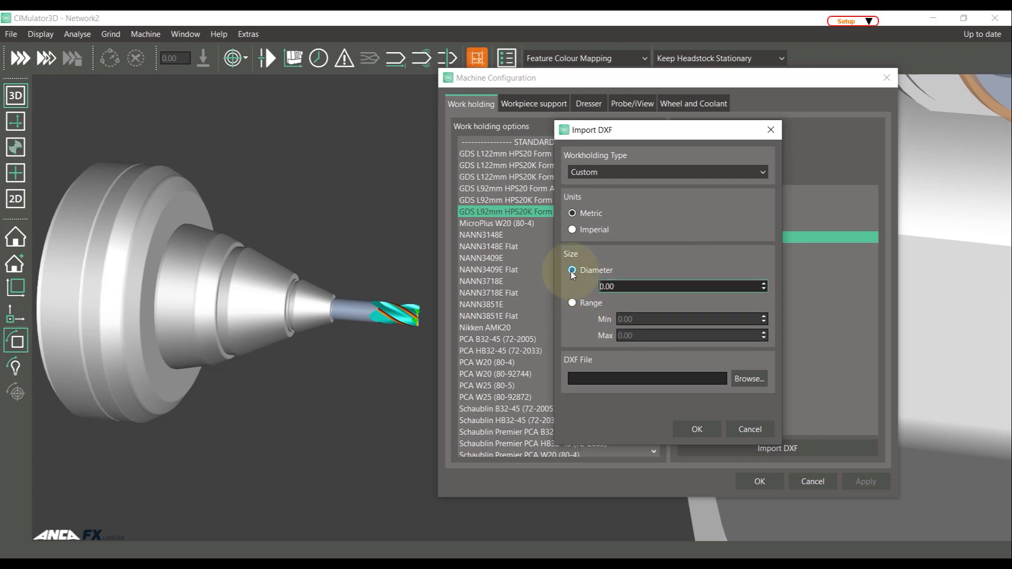
{"action": "left_click", "coordinate": [677, 287]}
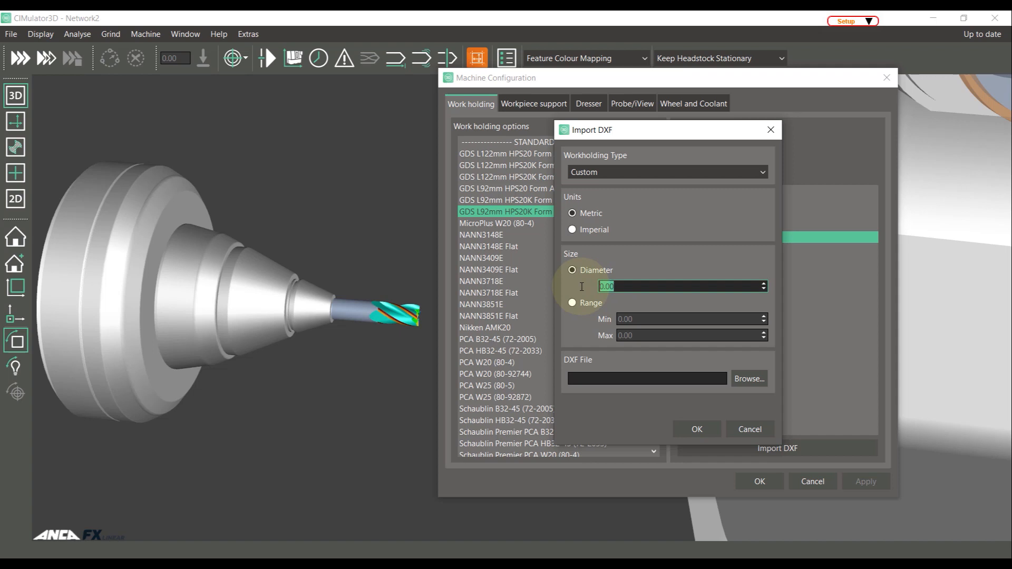
{"action": "type", "text": "10"}
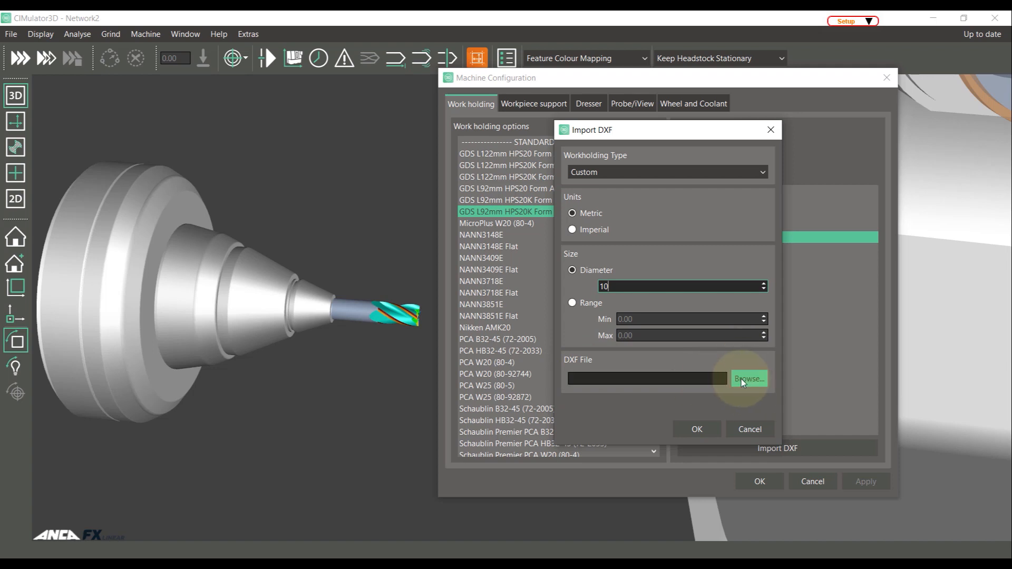
Browse to and load the Custom adaptor.dxf profile.
{"action": "left_click", "coordinate": [748, 378]}
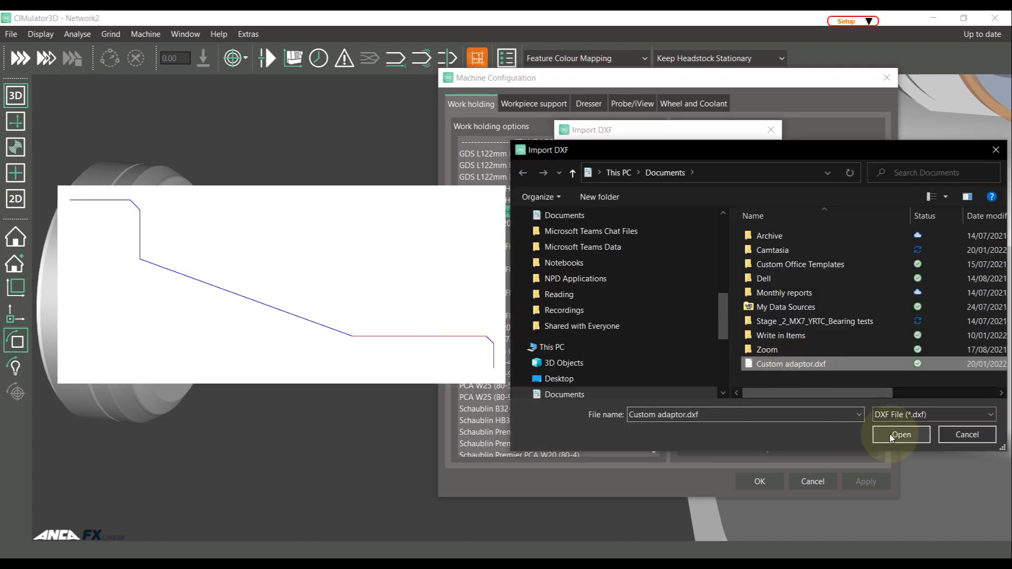
{"action": "left_click", "coordinate": [902, 435]}
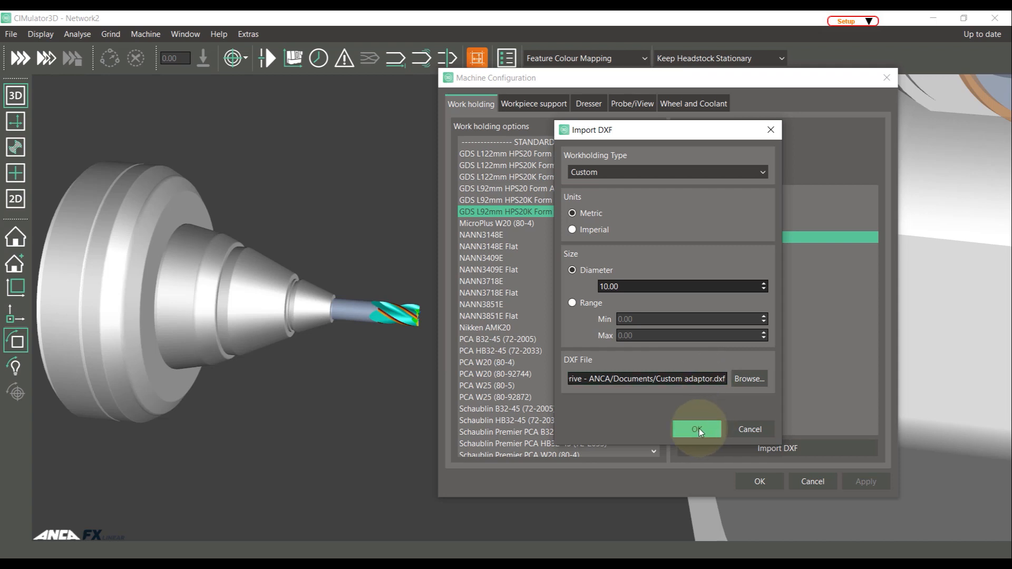
Confirm the import and select the Custom holder in the CUSTOM section.
{"action": "left_click", "coordinate": [697, 429]}
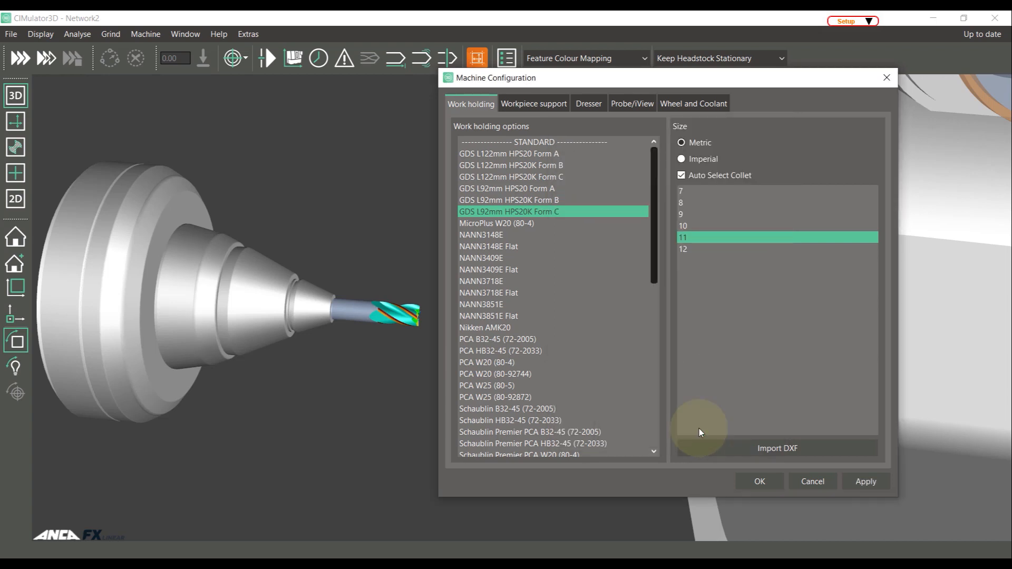
{"action": "scroll", "scroll_direction": "down", "scroll_amount": 3}
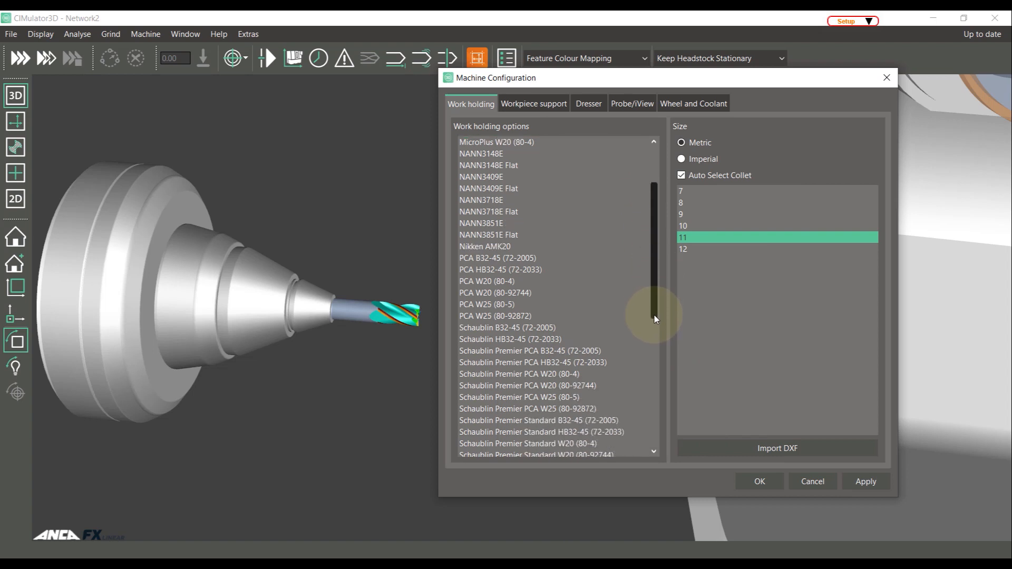
{"action": "scroll", "scroll_direction": "down", "scroll_amount": 3}
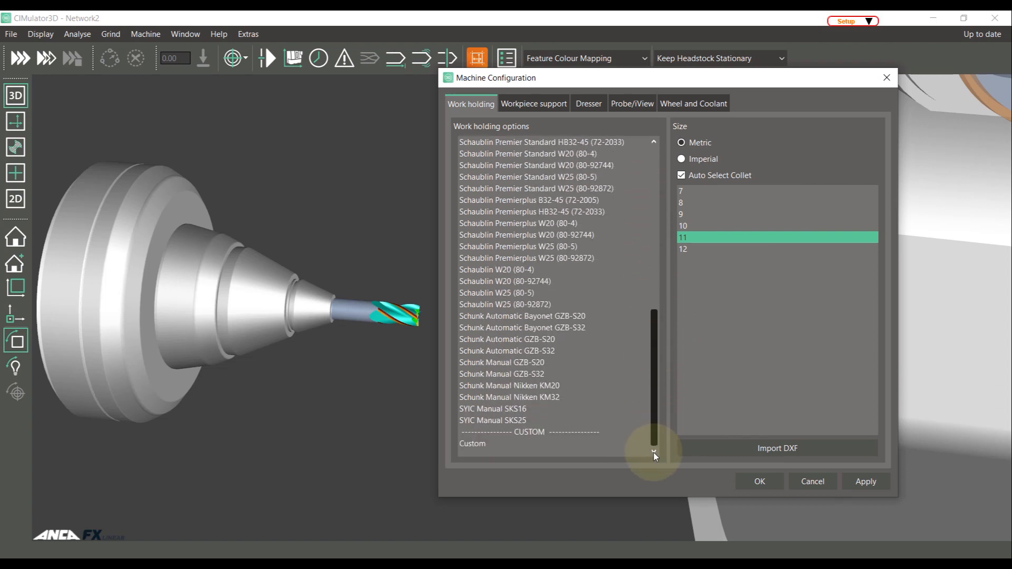
{"action": "left_click", "coordinate": [532, 432]}
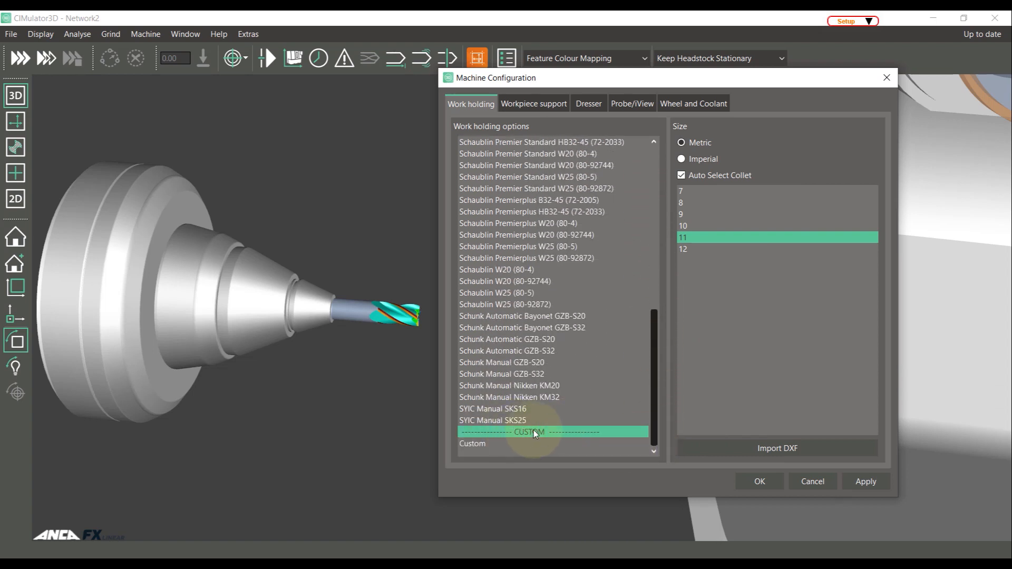
{"action": "left_click", "coordinate": [495, 442]}
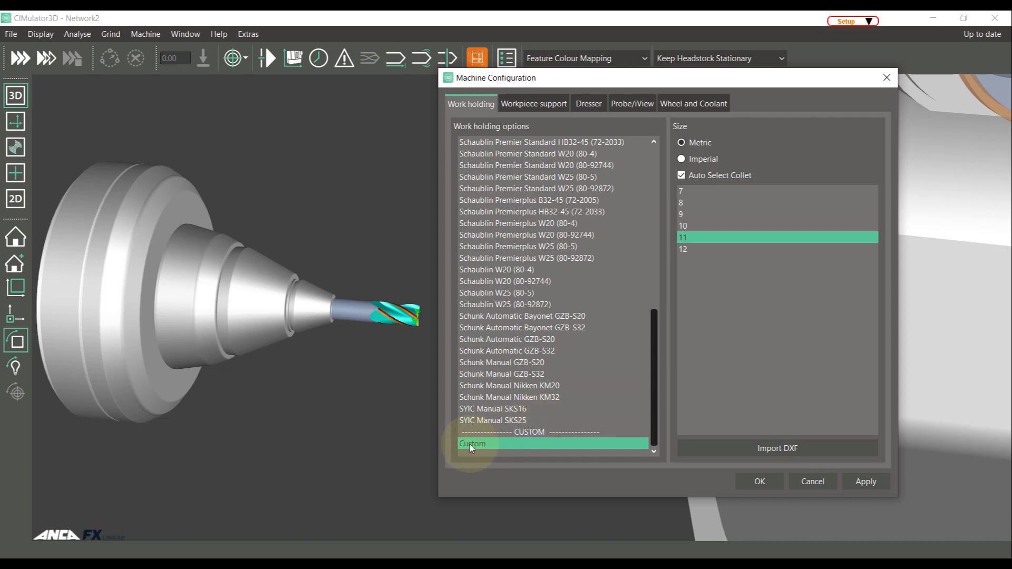
{"action": "left_click", "coordinate": [474, 443]}
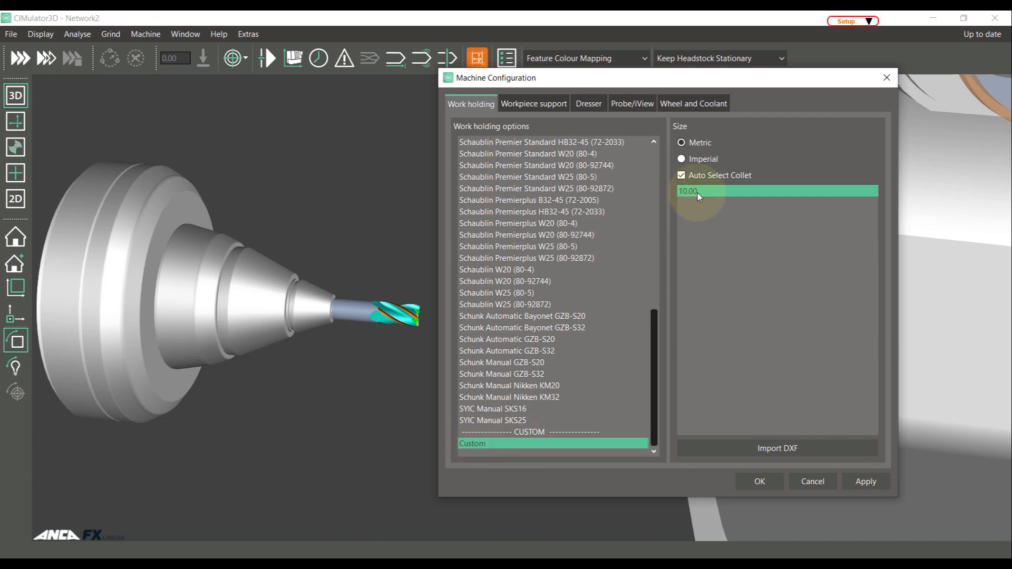
Apply the Custom holder at size 10.00 and close the configuration.
{"action": "left_click", "coordinate": [866, 480]}
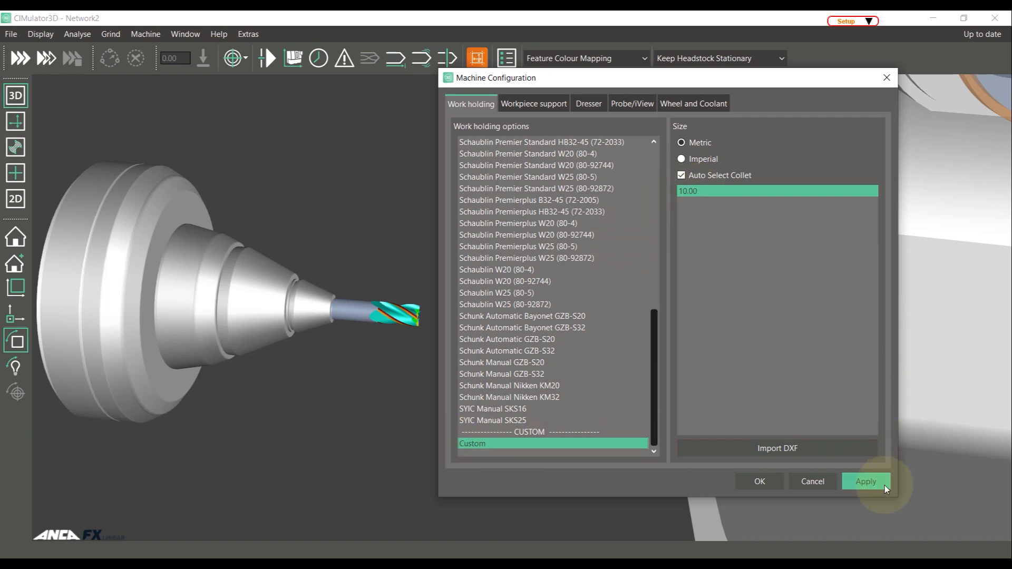
{"action": "left_click", "coordinate": [866, 481]}
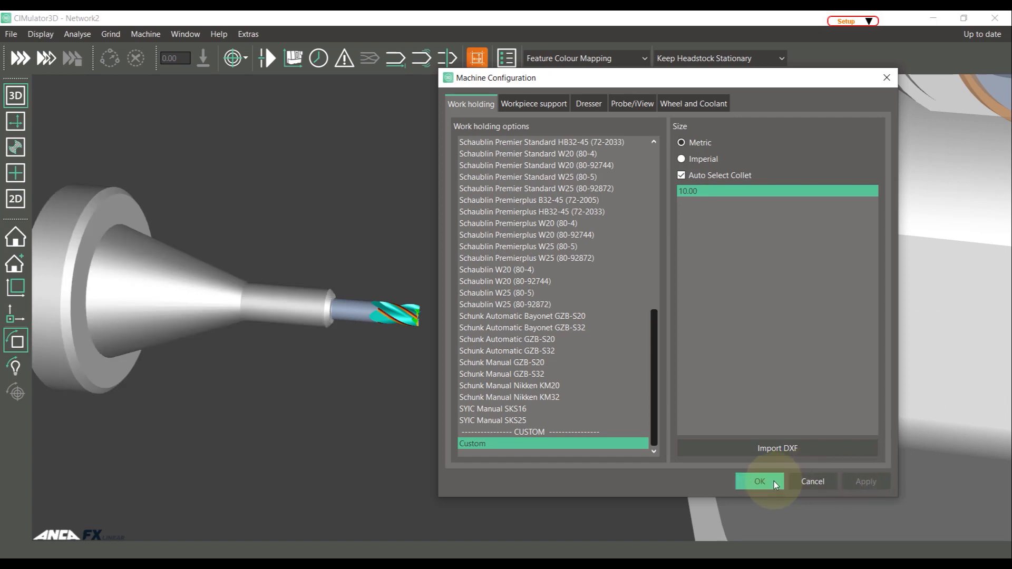
{"action": "left_click", "coordinate": [759, 481]}
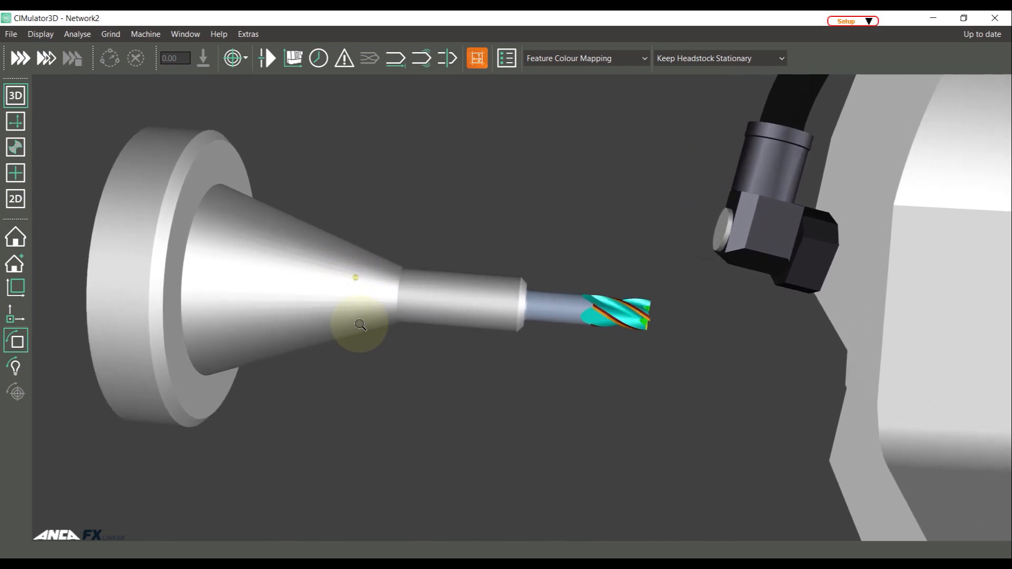
{"action": "mouse_move", "coordinate": [361, 329]}
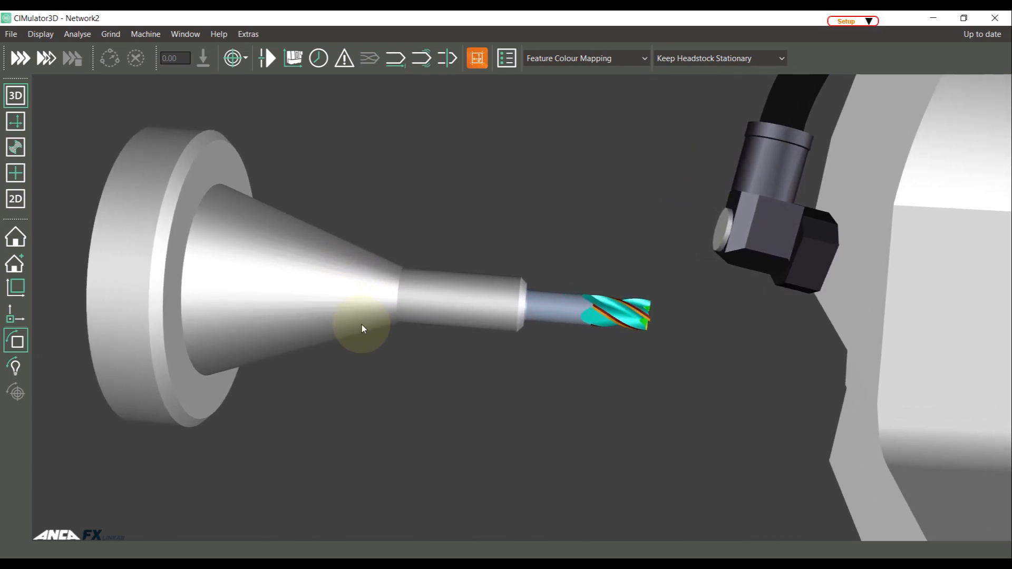